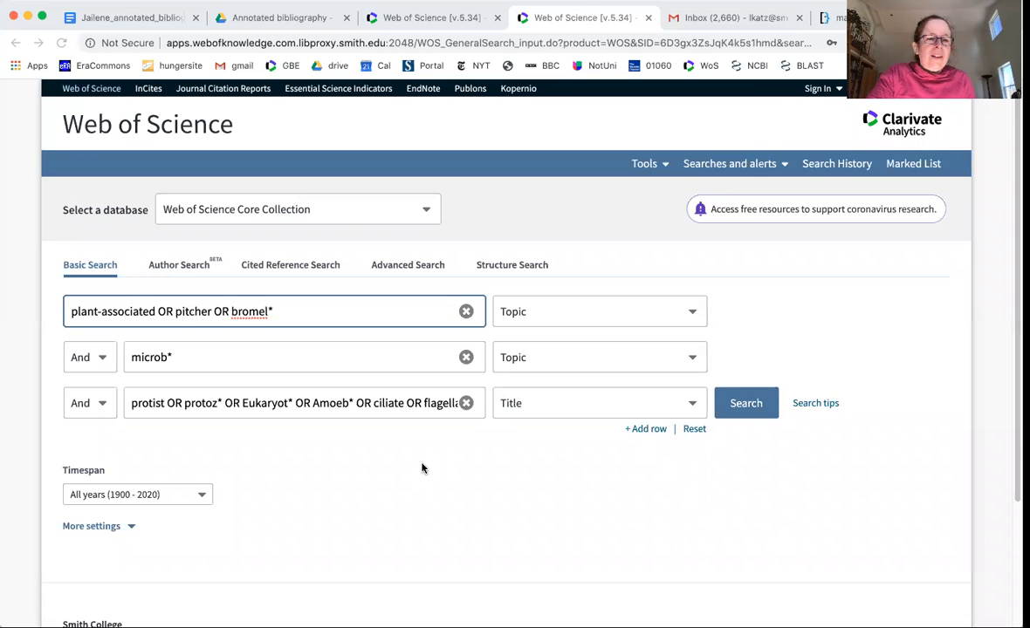
mouse_move(450, 472)
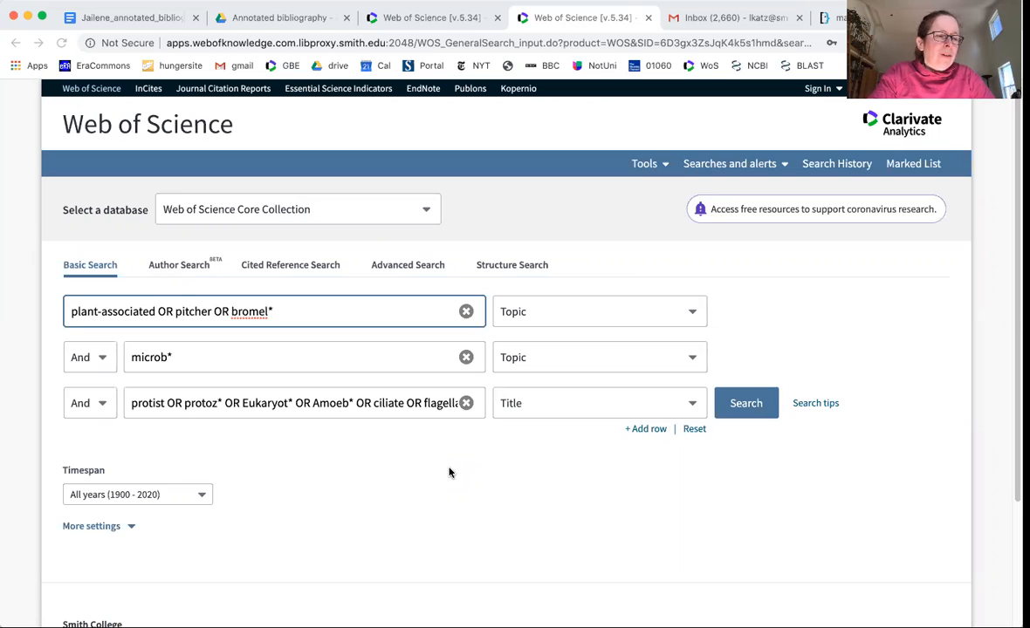
mouse_move(244, 376)
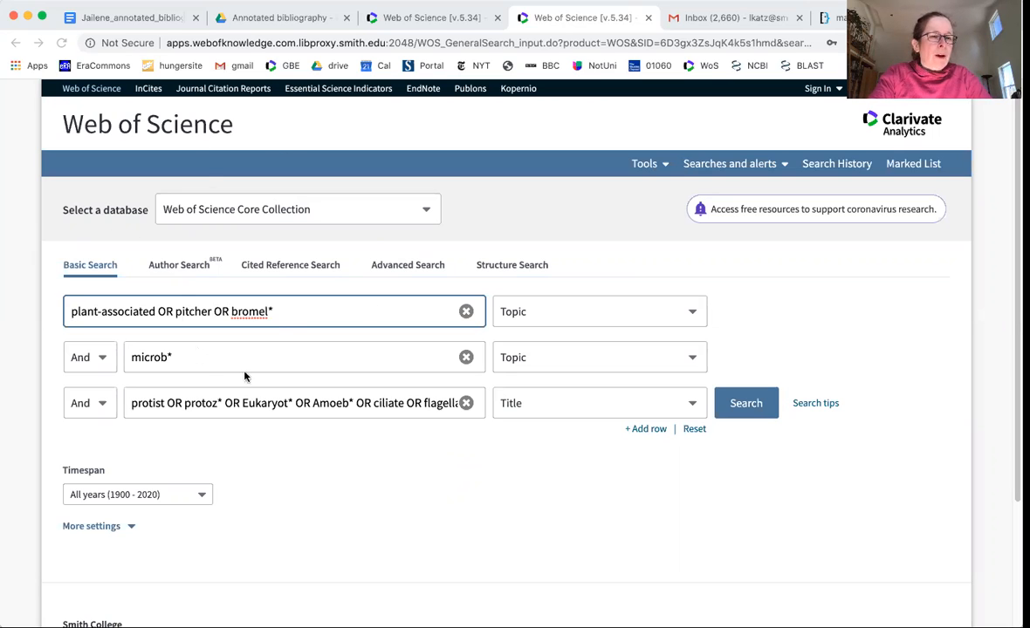
mouse_move(294, 330)
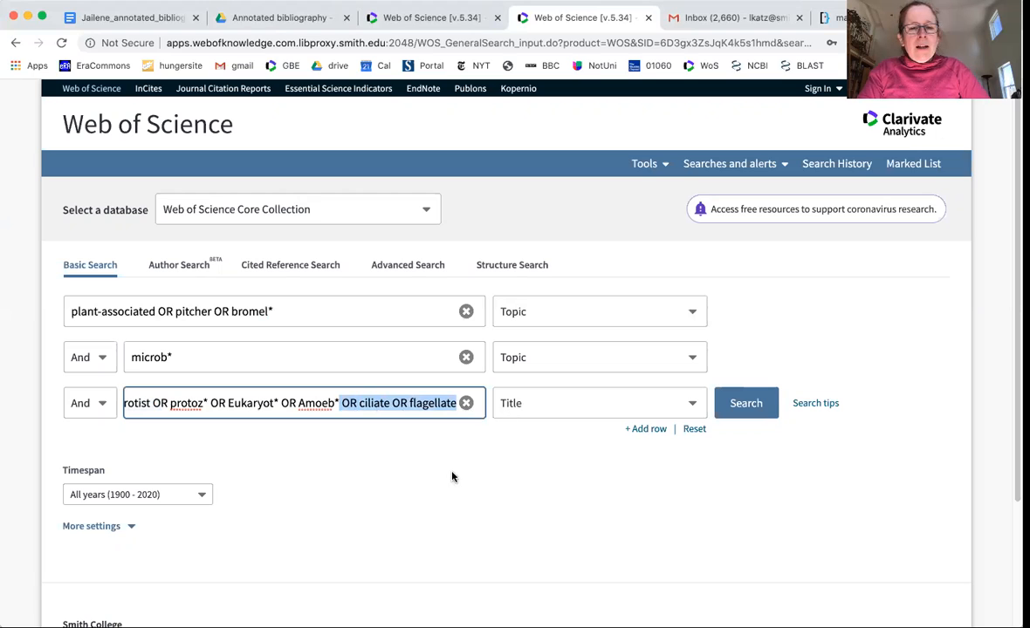
Search the third term set as Topic and run the search, returning 61 results.
left_click(598, 402)
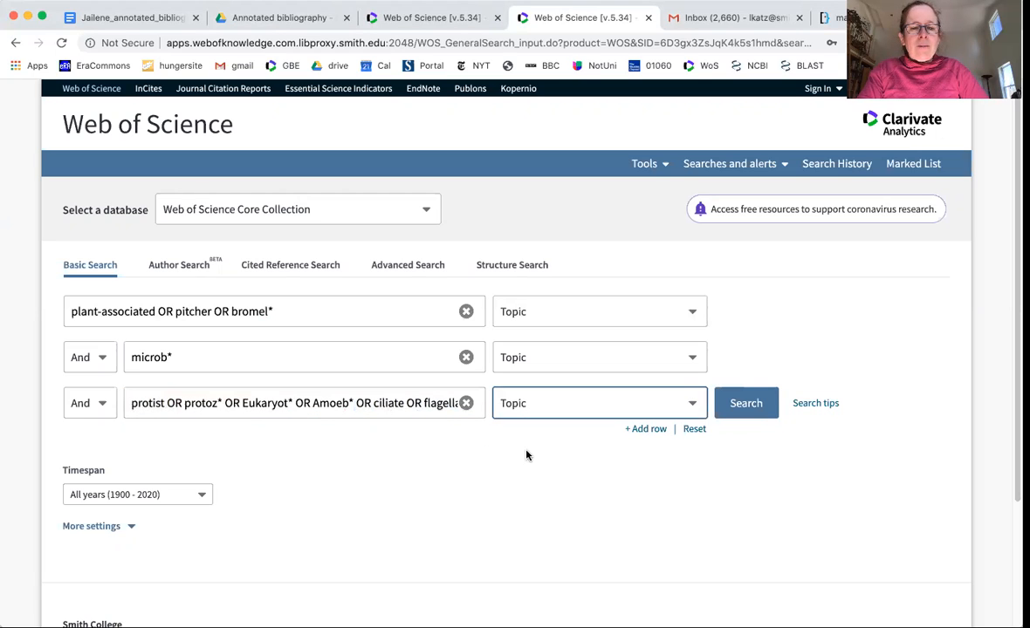
mouse_move(493, 474)
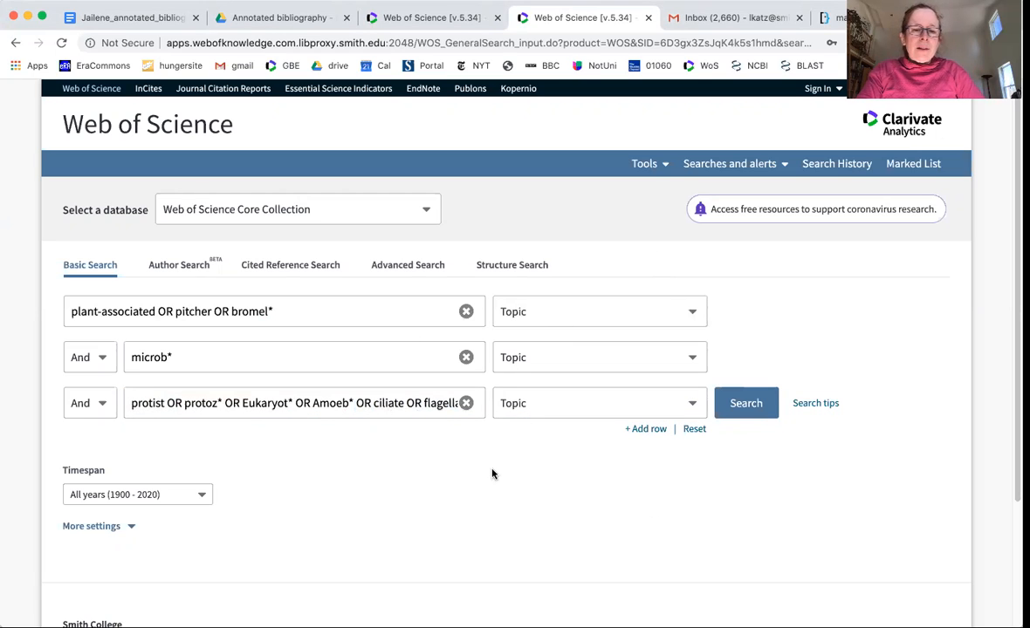
left_click(745, 402)
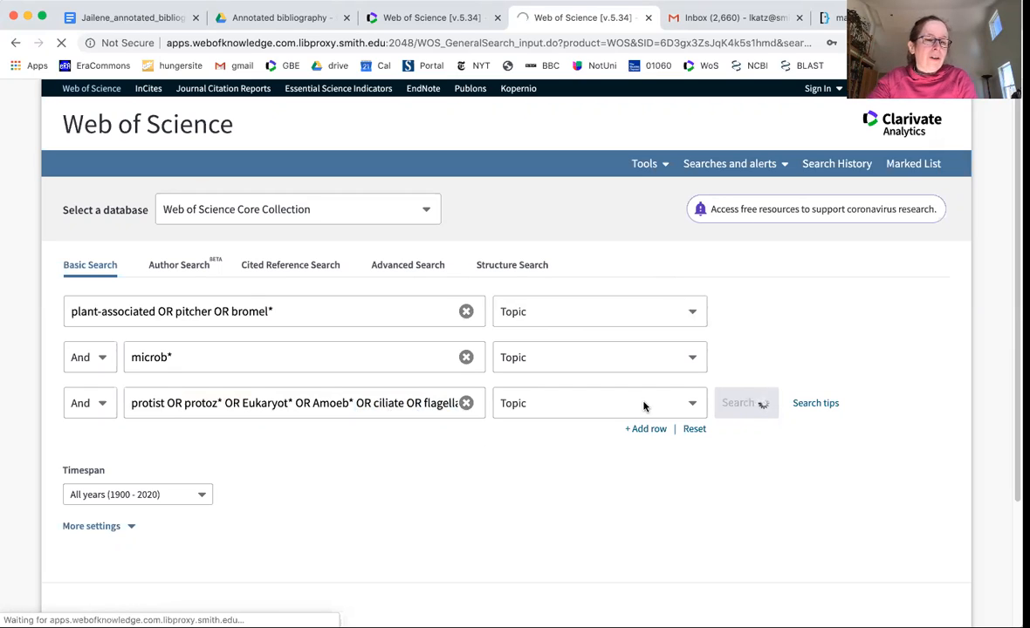
mouse_move(201, 544)
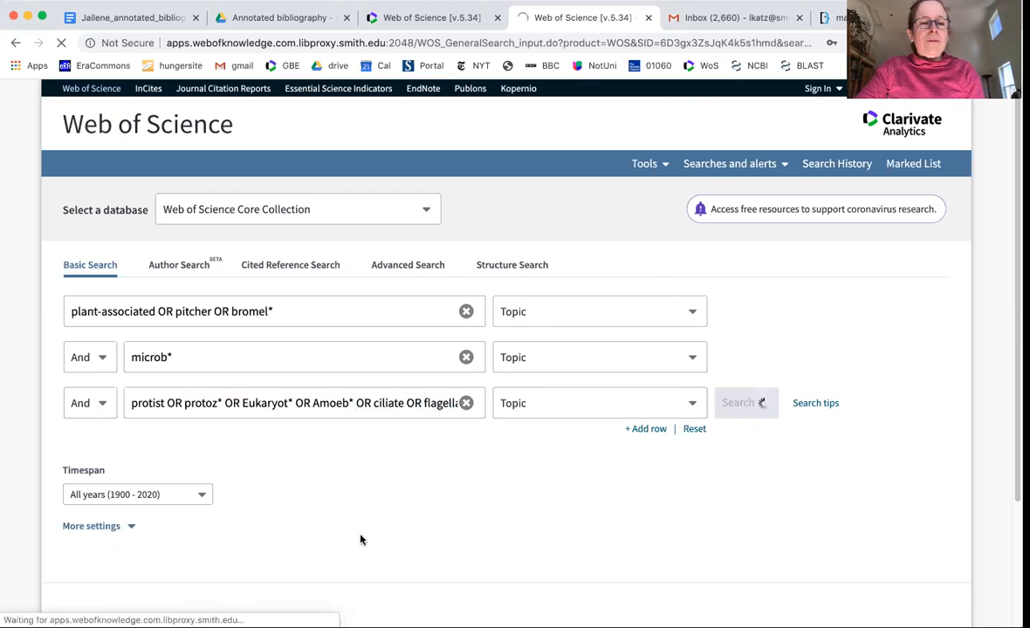
left_click(737, 402)
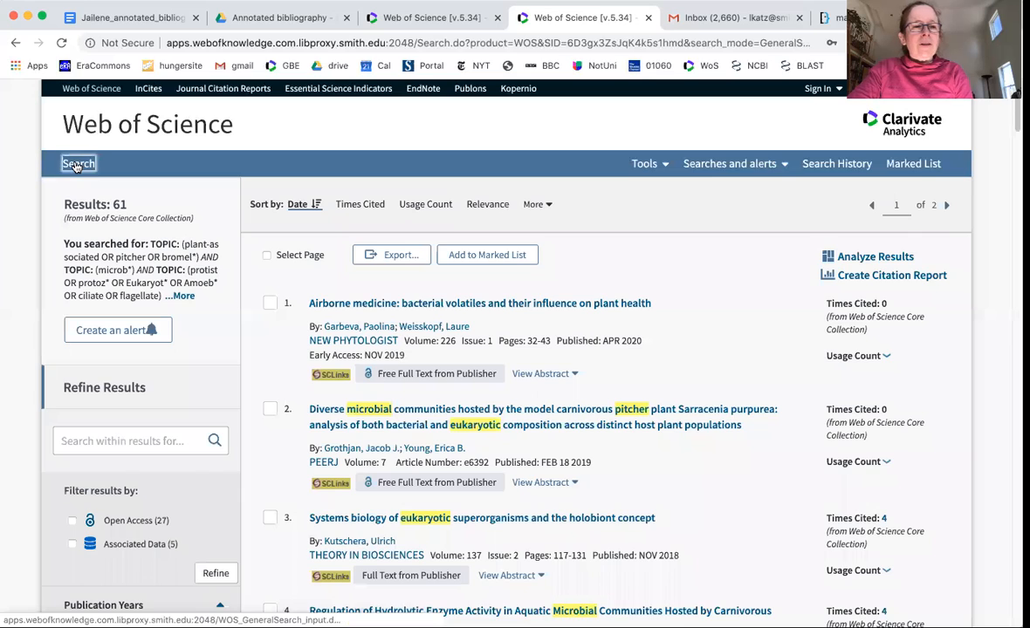
Limit the third row's protist terms to Title and rerun the search, narrowing to 12 results.
left_click(78, 163)
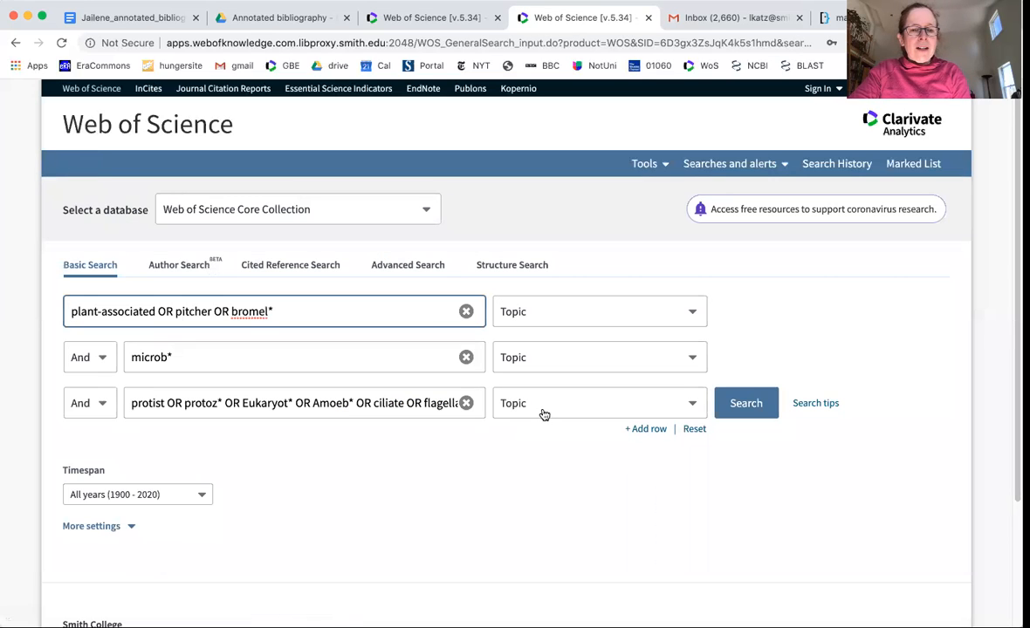
left_click(599, 402)
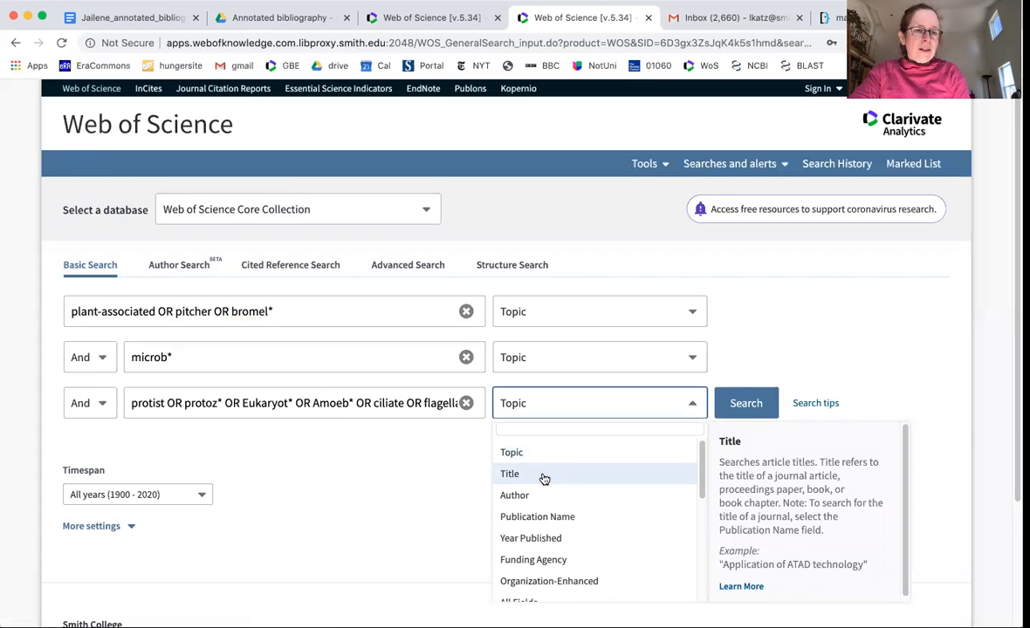
left_click(509, 473)
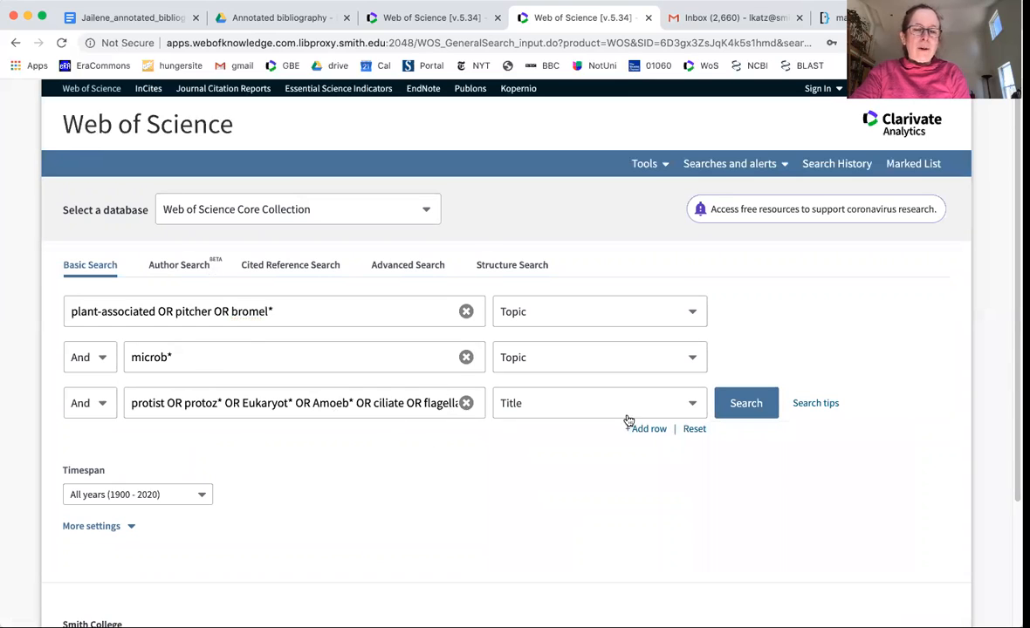
left_click(745, 403)
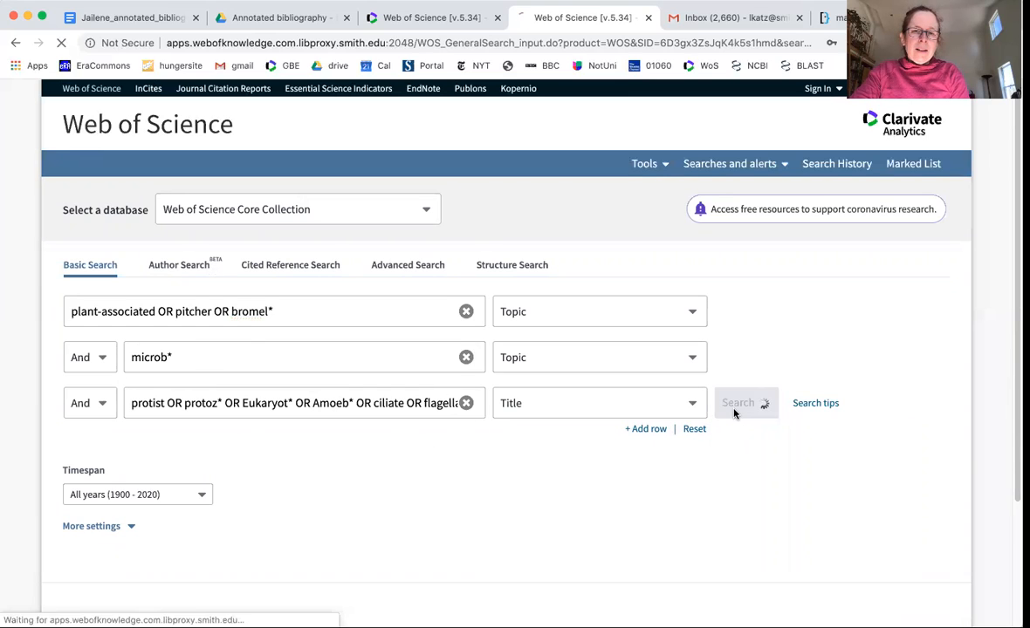
left_click(738, 402)
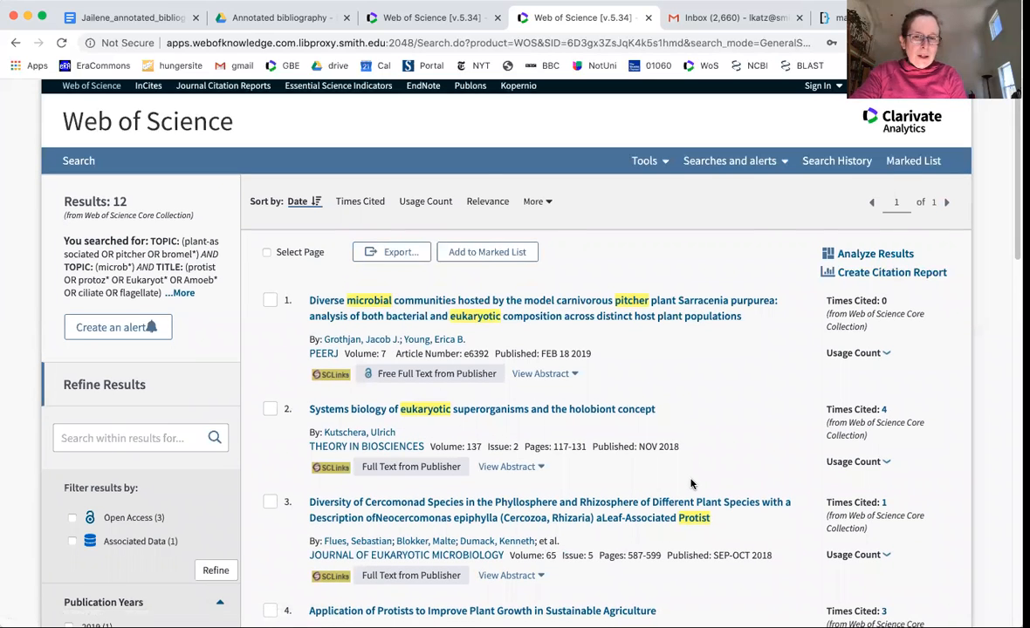
Scroll through the 12 title-restricted results.
scroll("down", 3)
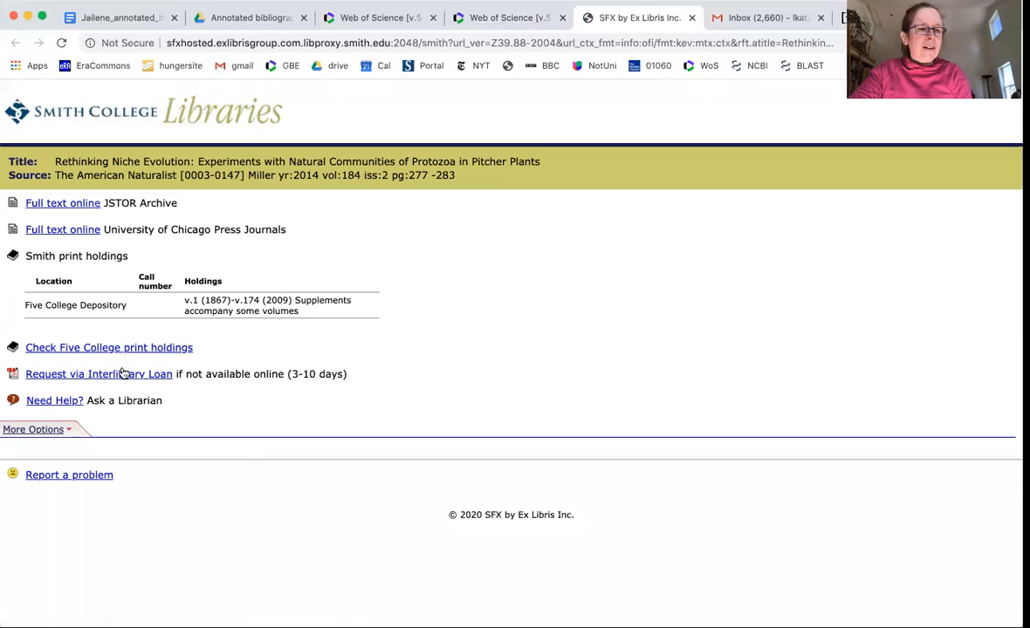
mouse_move(122, 374)
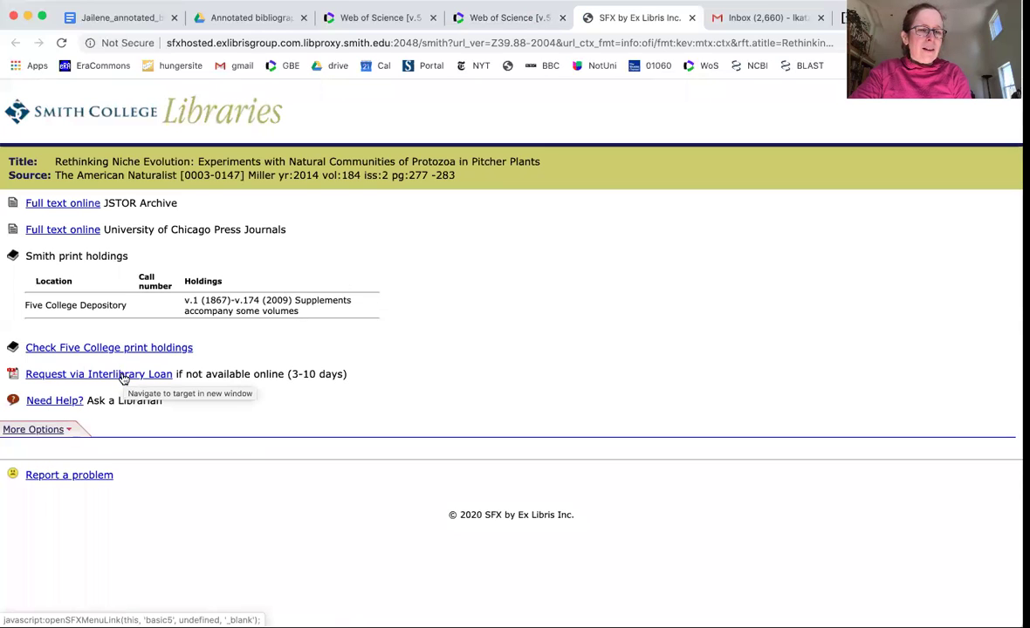
mouse_move(83, 370)
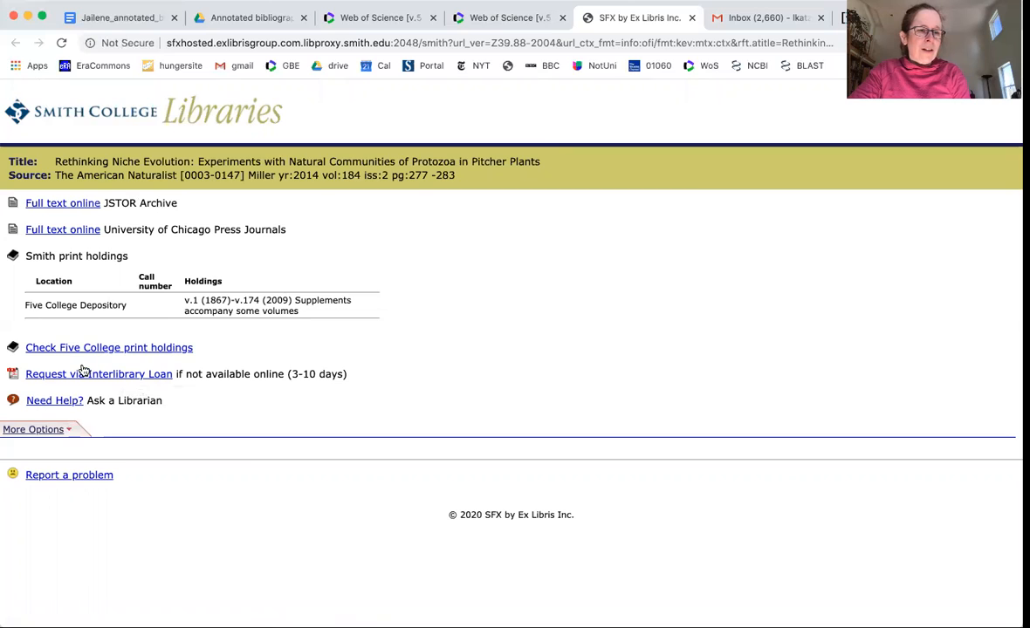
Choose 'Request via Interlibrary Loan' for the American Naturalist niche evolution article.
left_click(99, 374)
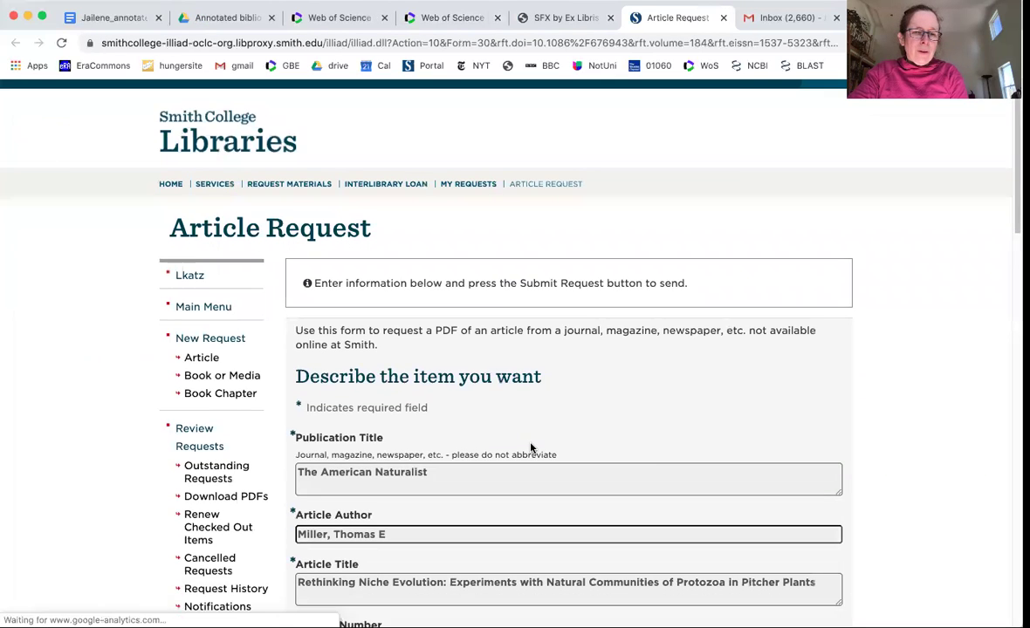
Review the pre-filled volume, pages, ISSN and source fields down to Submit Request.
scroll("down", 3)
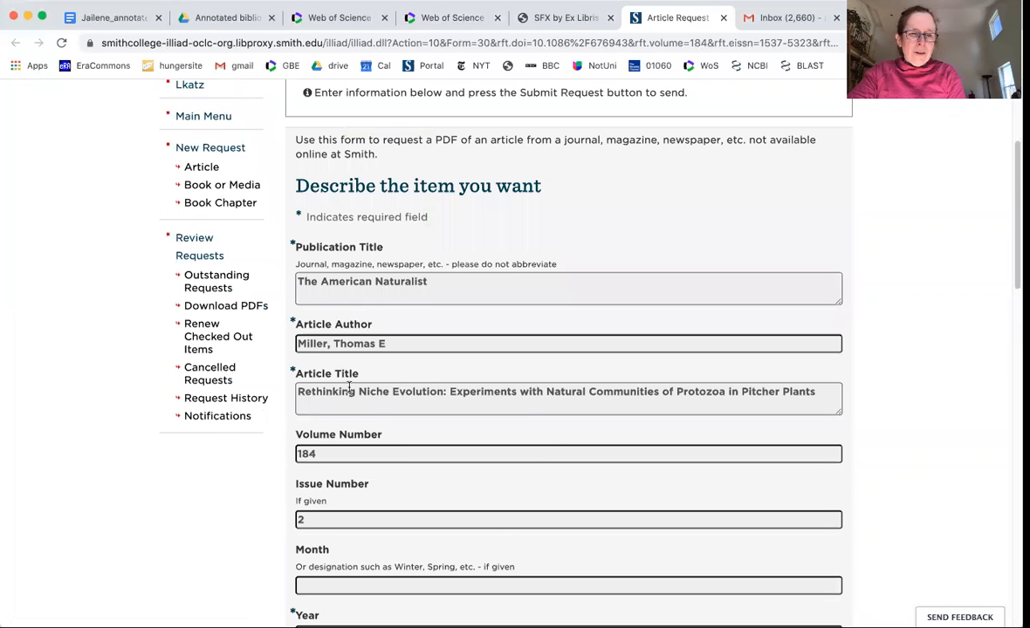
scroll("down", 3)
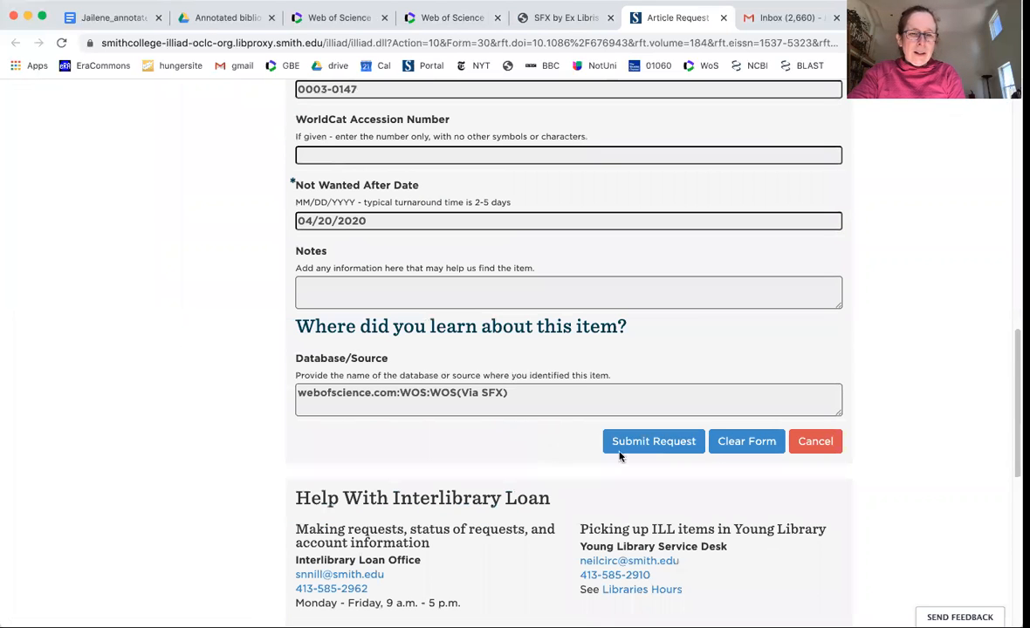
scroll("up", 3)
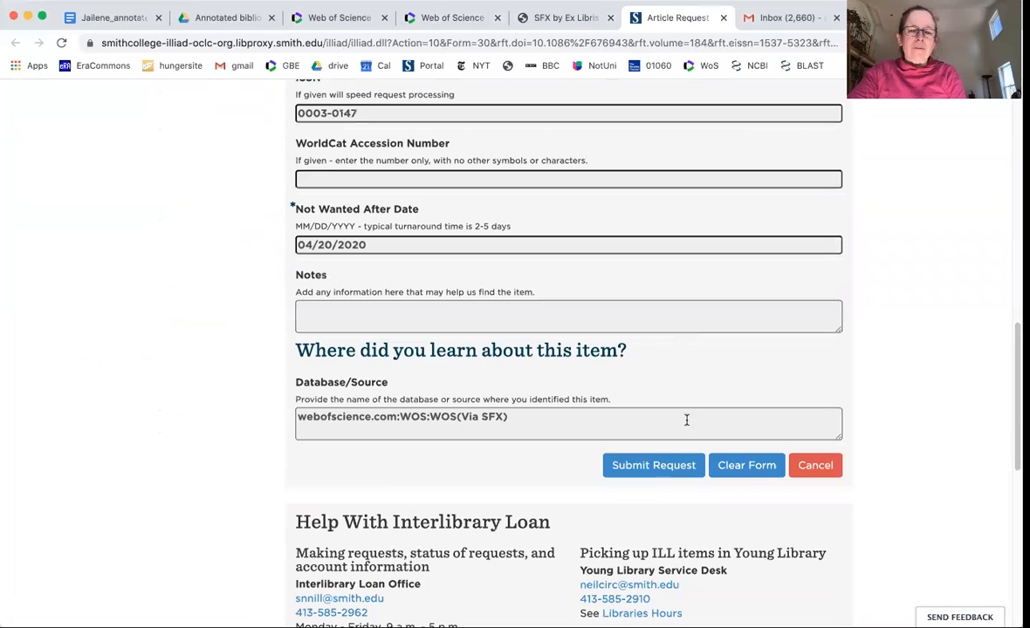
scroll("up", 3)
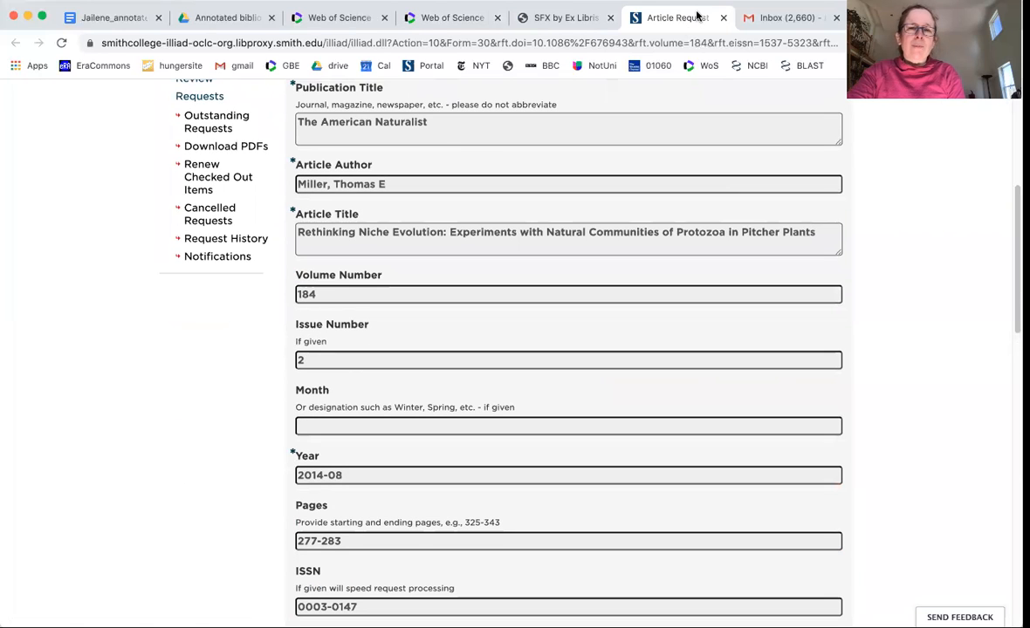
mouse_move(959, 282)
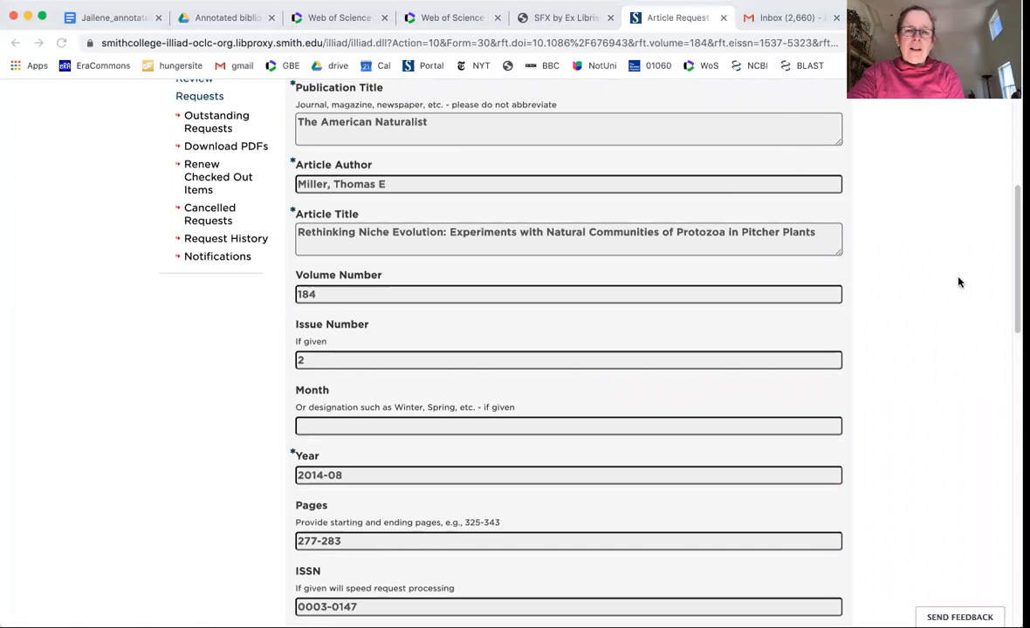
mouse_move(952, 264)
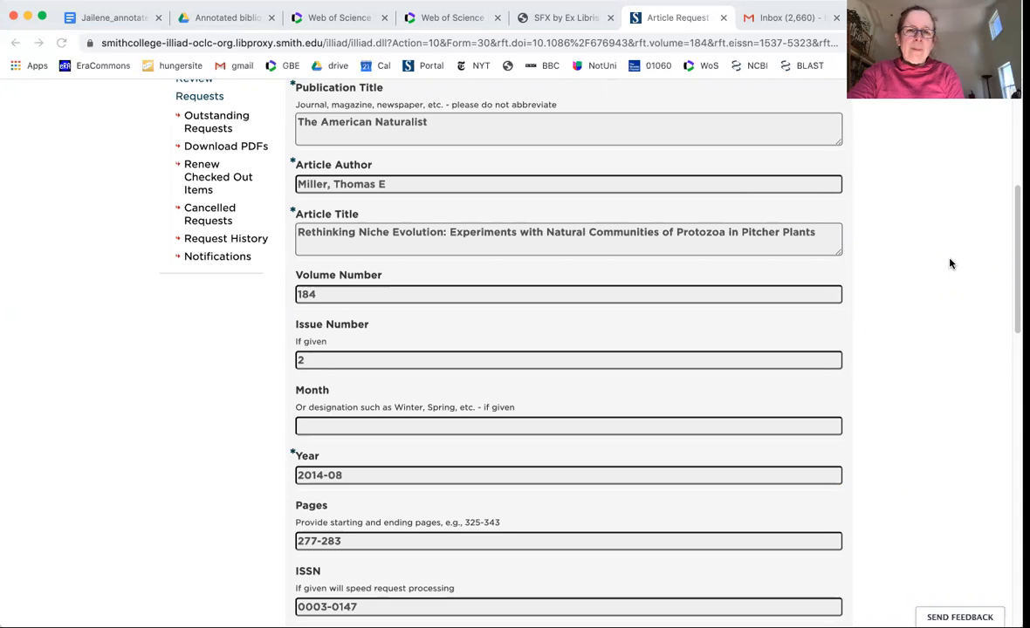
mouse_move(840, 118)
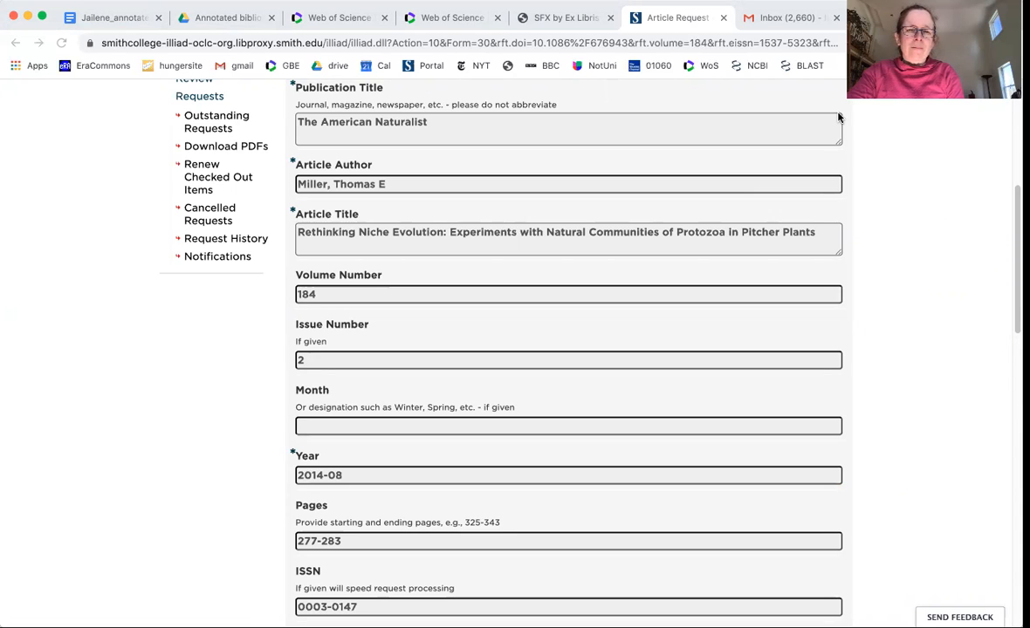